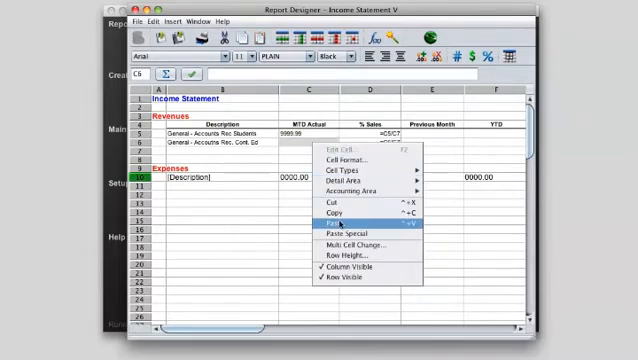
# Paste the revenue row and total the MTD Actual column with =SUM(C5:C6).
pyautogui.click(348, 170)
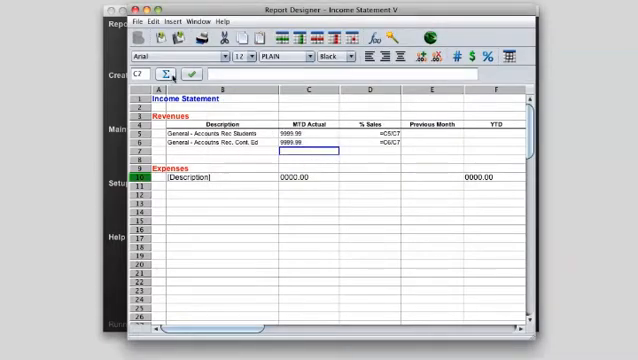
pyautogui.write('=SUM(C5:C6)')
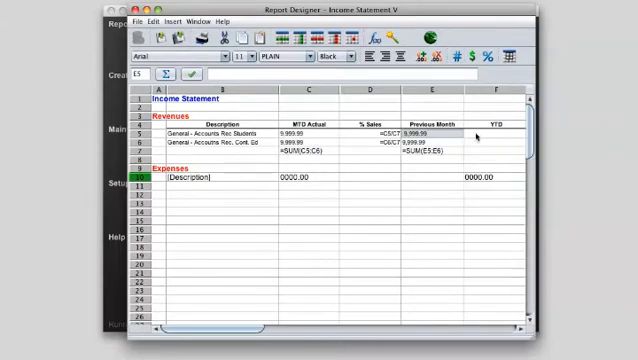
# Run the income statement and drill into a revenue line's transaction details.
pyautogui.click(496, 130)
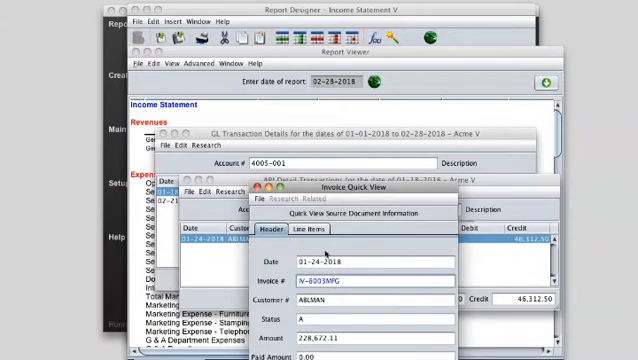
pyautogui.click(322, 232)
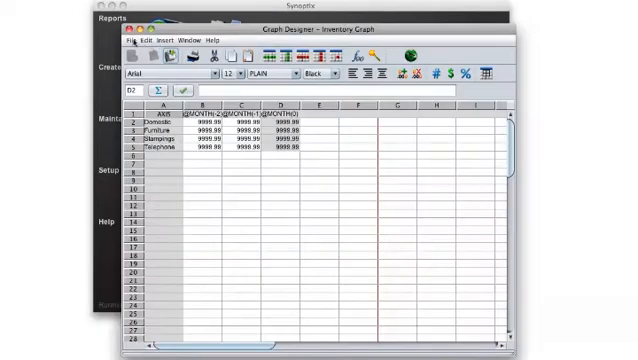
# Show the graph type choices in the Inventory Graph's Report Properties.
pyautogui.click(136, 40)
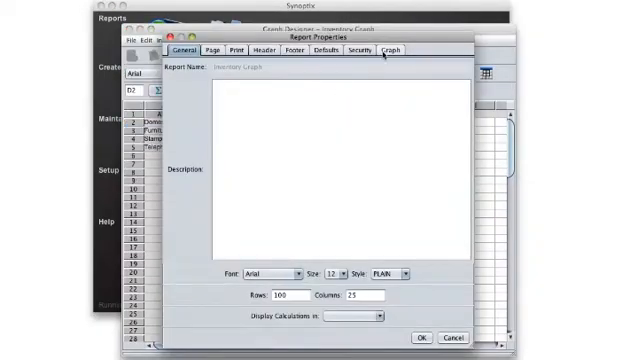
pyautogui.click(366, 52)
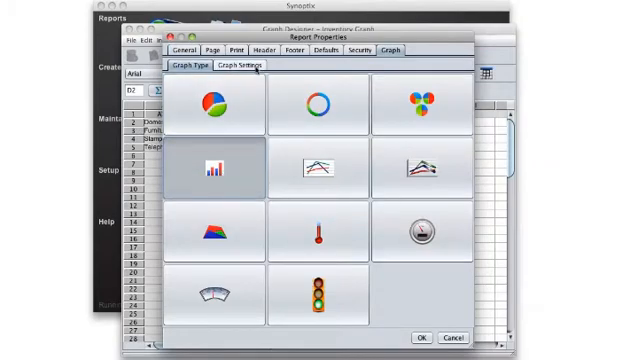